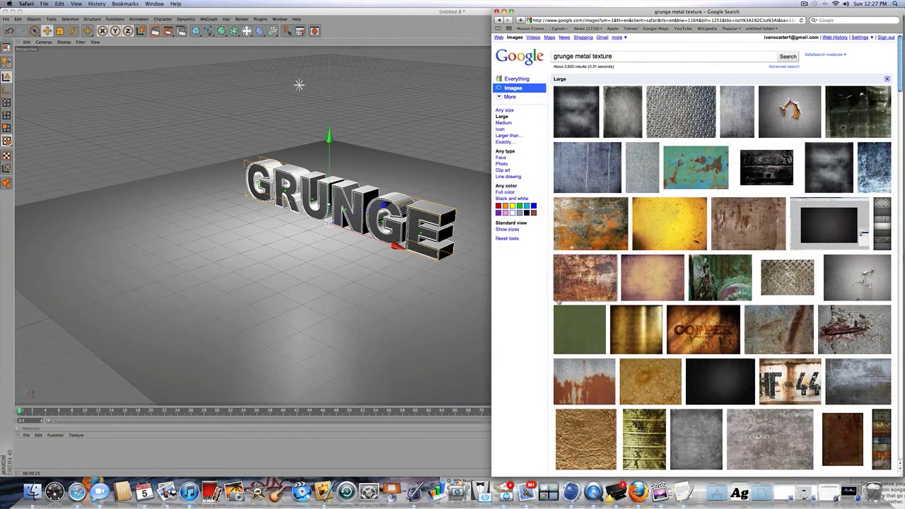
{"action": "mouse_move", "coordinate": [588, 323]}
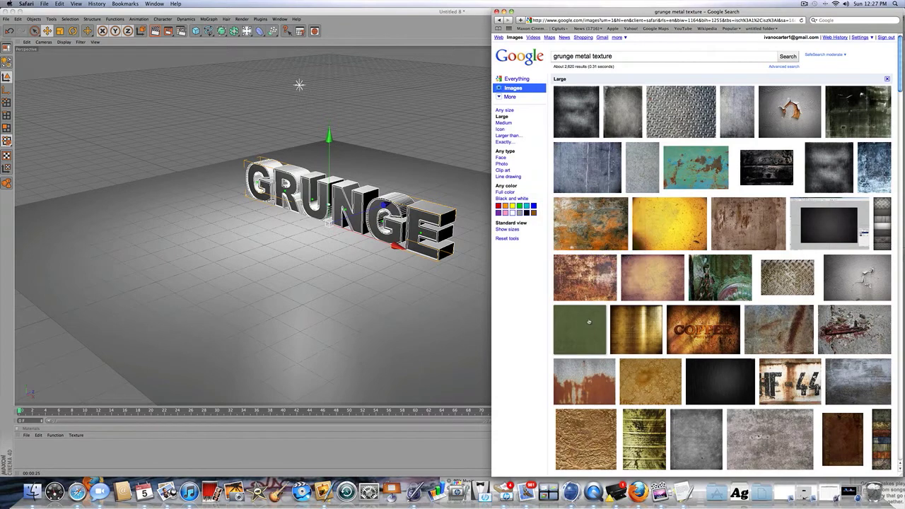
{"action": "mouse_move", "coordinate": [585, 281]}
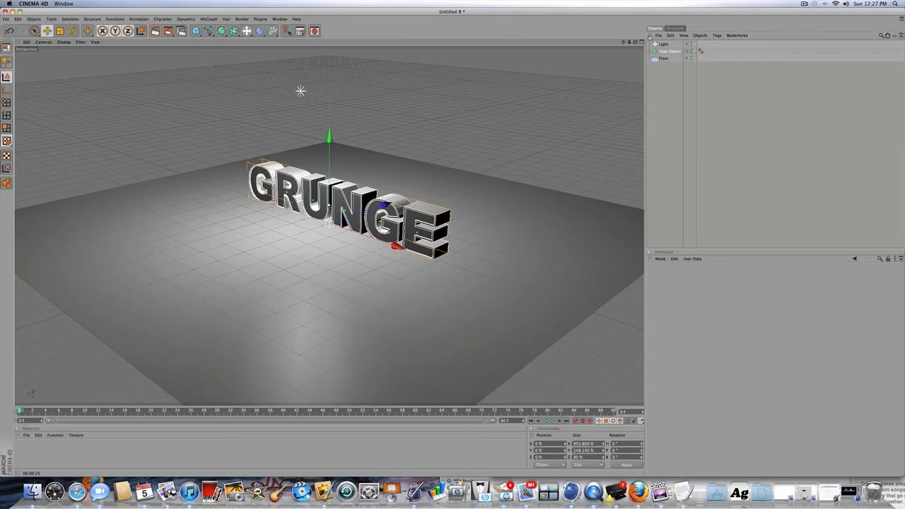
Change the GRUNGE text's caps Fillet Type from Engraved to Convex.
{"action": "left_click", "coordinate": [662, 44]}
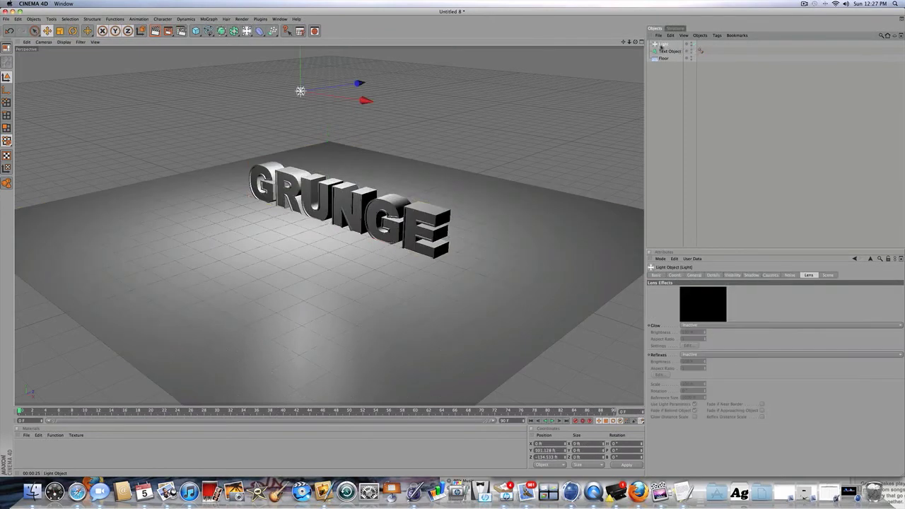
{"action": "left_click", "coordinate": [671, 51]}
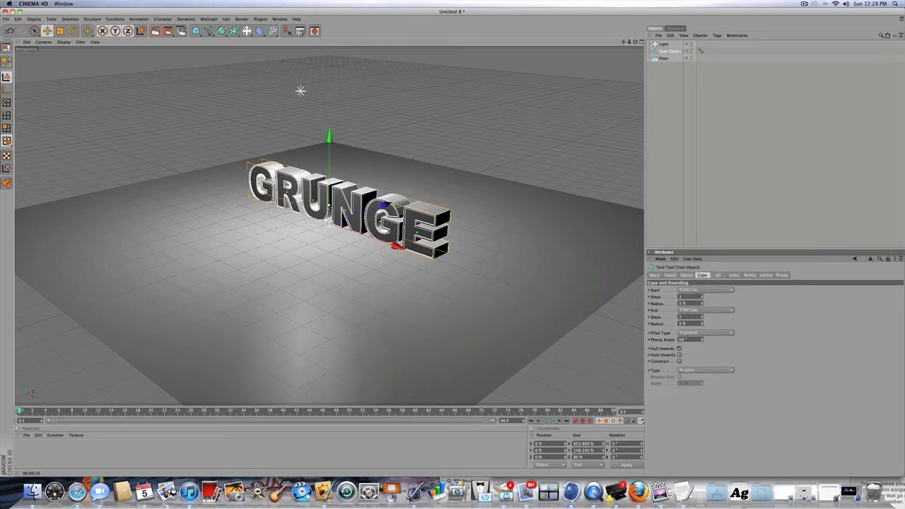
{"action": "left_click", "coordinate": [708, 332]}
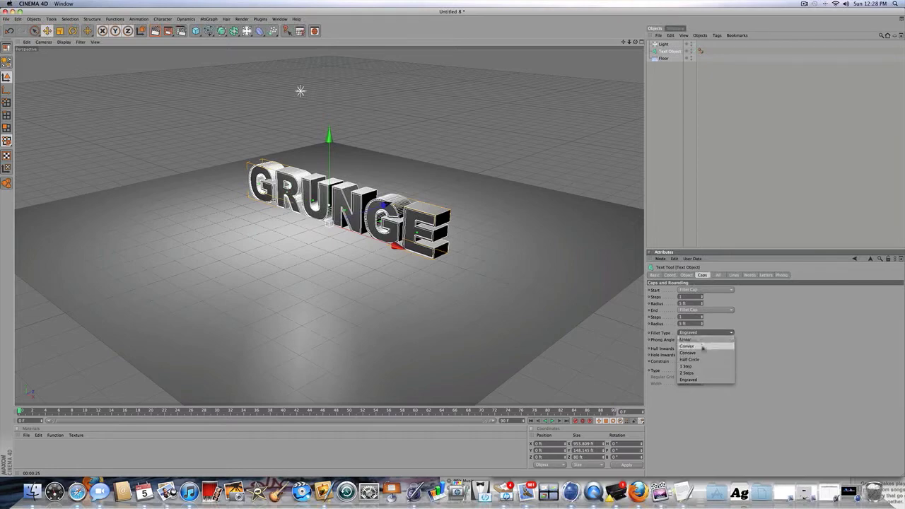
{"action": "left_click", "coordinate": [686, 348]}
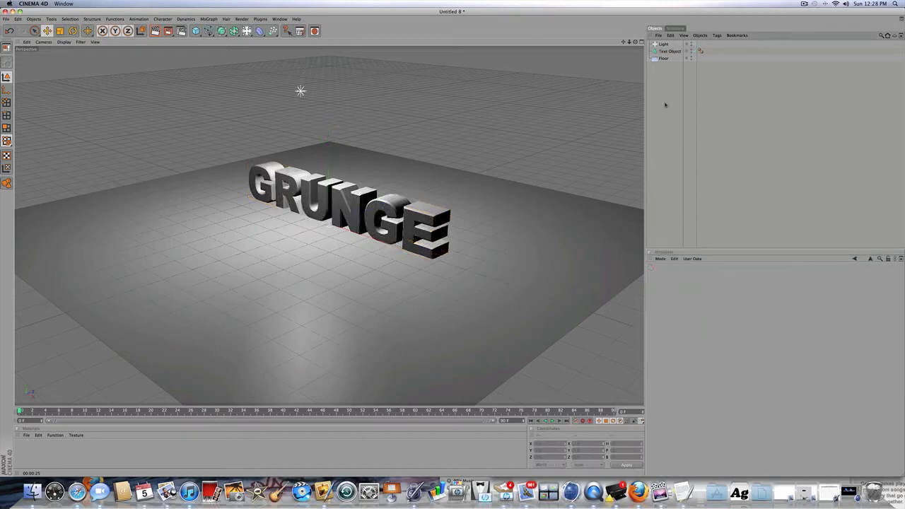
{"action": "left_click", "coordinate": [666, 51]}
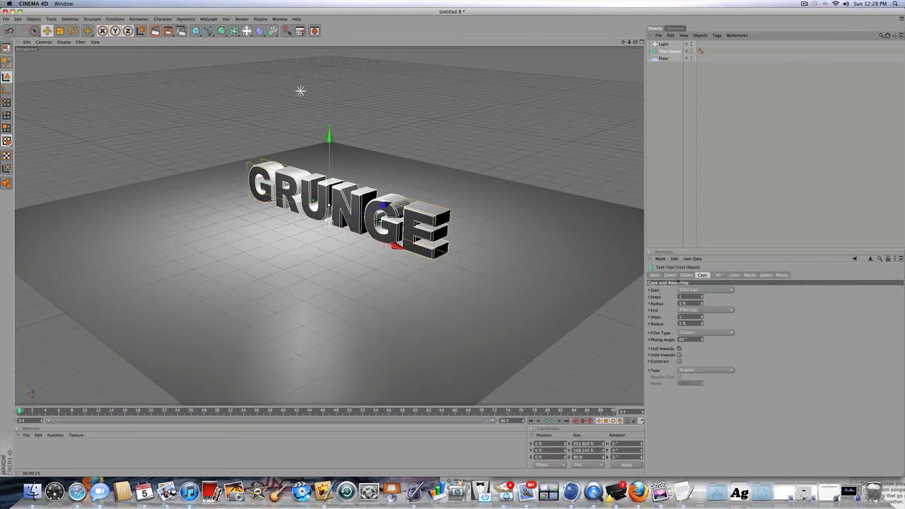
{"action": "left_click", "coordinate": [686, 275]}
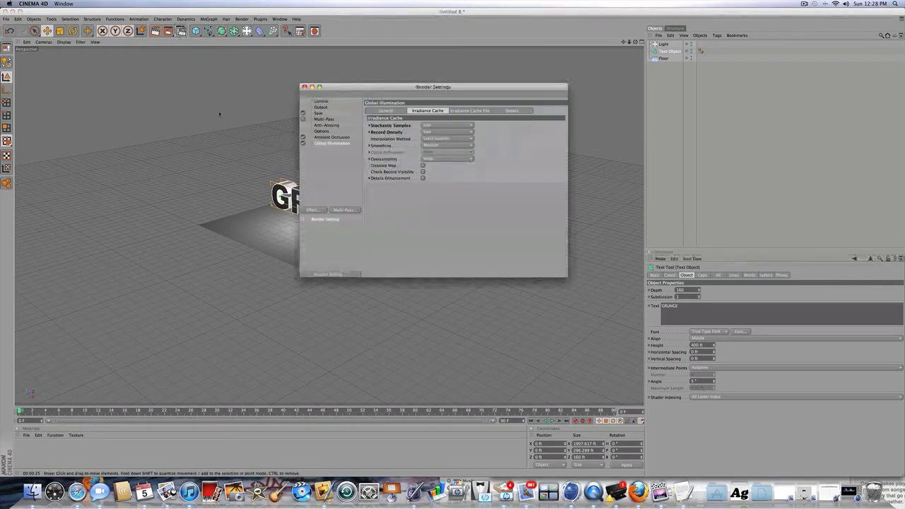
Enable ambient occlusion and global illumination, review Save, and set output to 1280 x 720.
{"action": "left_click", "coordinate": [326, 137]}
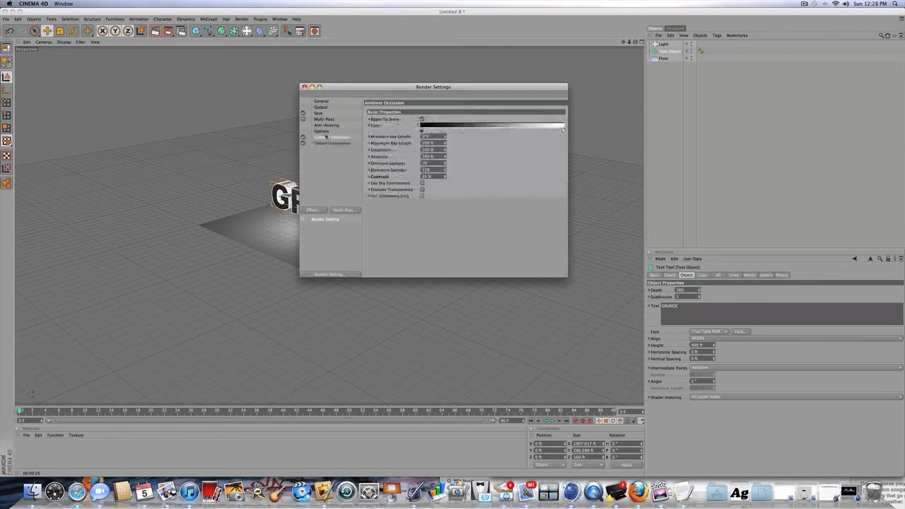
{"action": "left_click", "coordinate": [334, 143]}
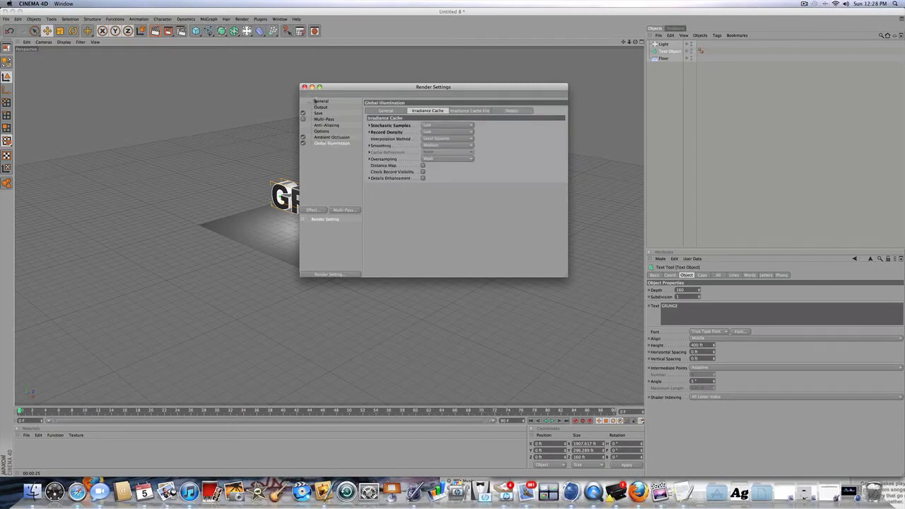
{"action": "left_click", "coordinate": [317, 112]}
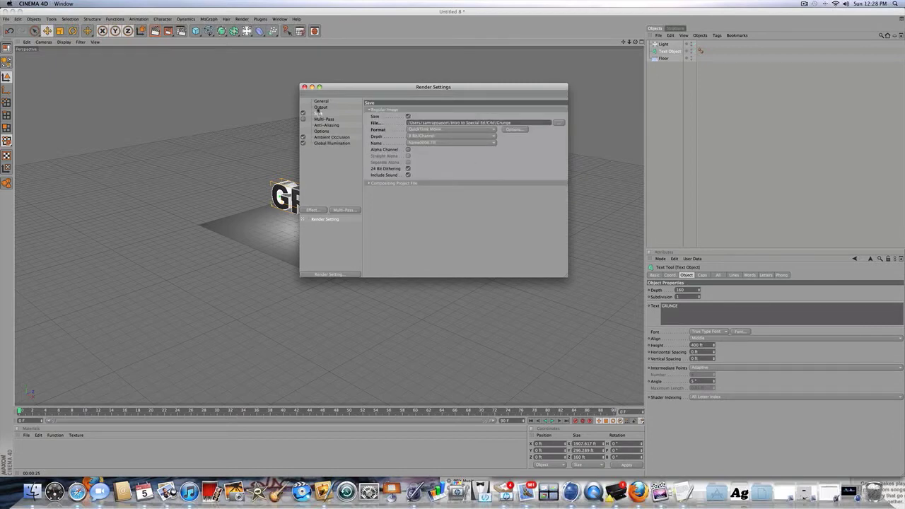
{"action": "left_click", "coordinate": [321, 107]}
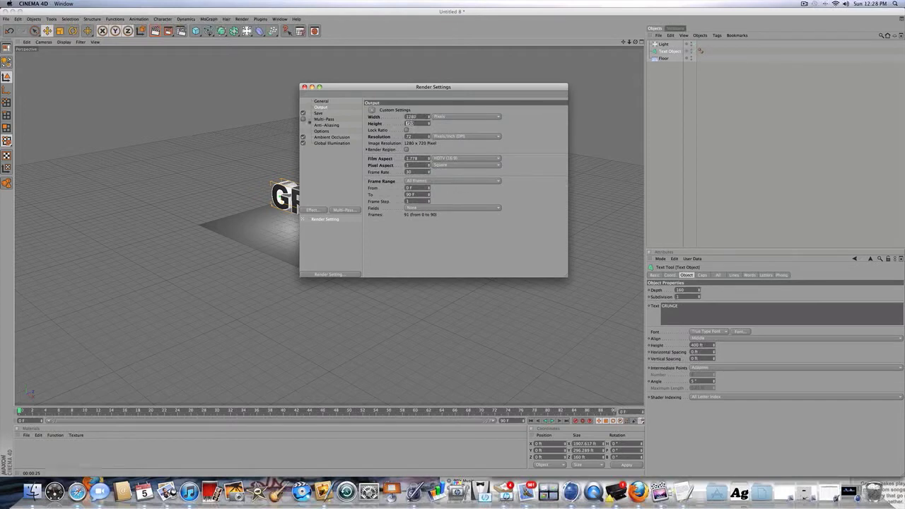
{"action": "left_click", "coordinate": [322, 113]}
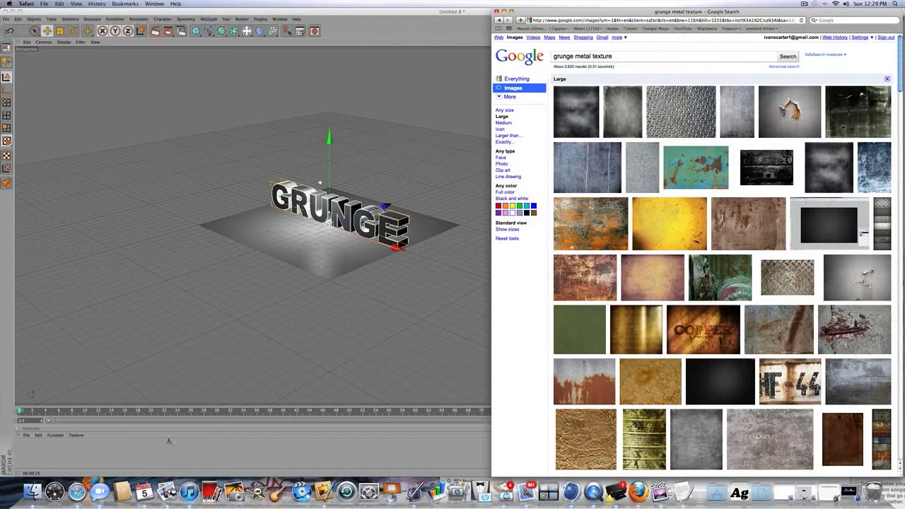
Scroll the grunge metal texture image results to reach the concrete wall texture.
{"action": "scroll", "scroll_direction": "down", "scroll_amount": 3}
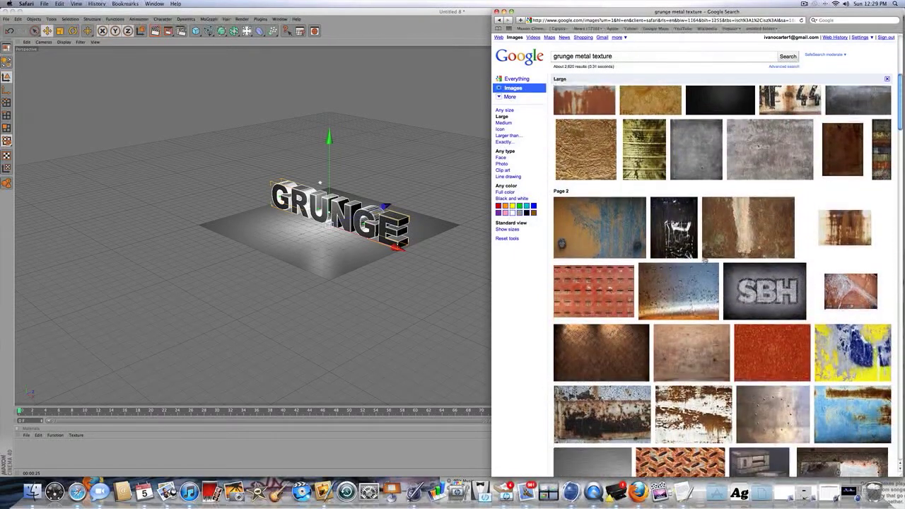
{"action": "scroll", "scroll_direction": "down", "scroll_amount": 3}
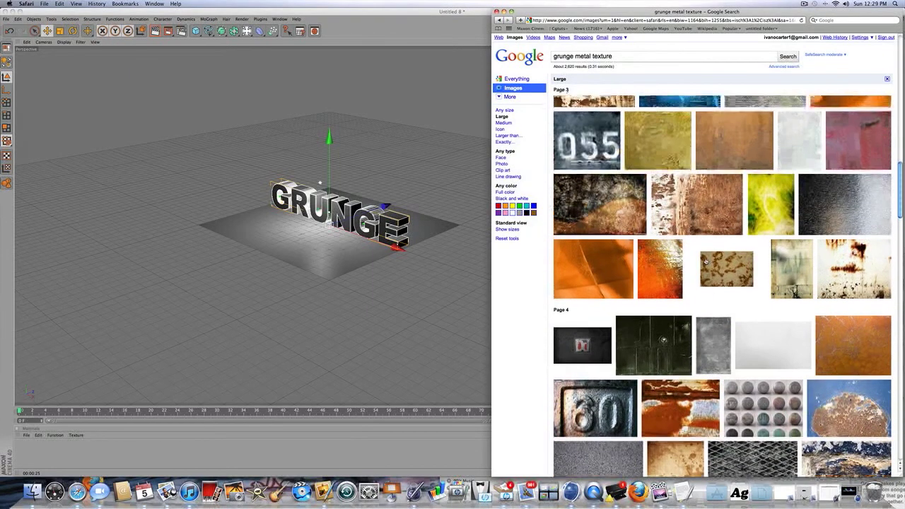
{"action": "scroll", "scroll_direction": "down", "scroll_amount": 3}
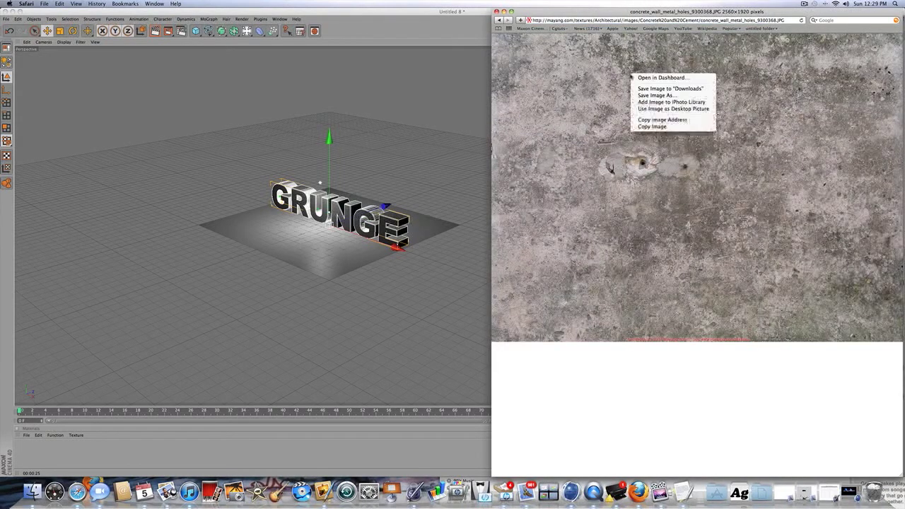
{"action": "mouse_move", "coordinate": [654, 94]}
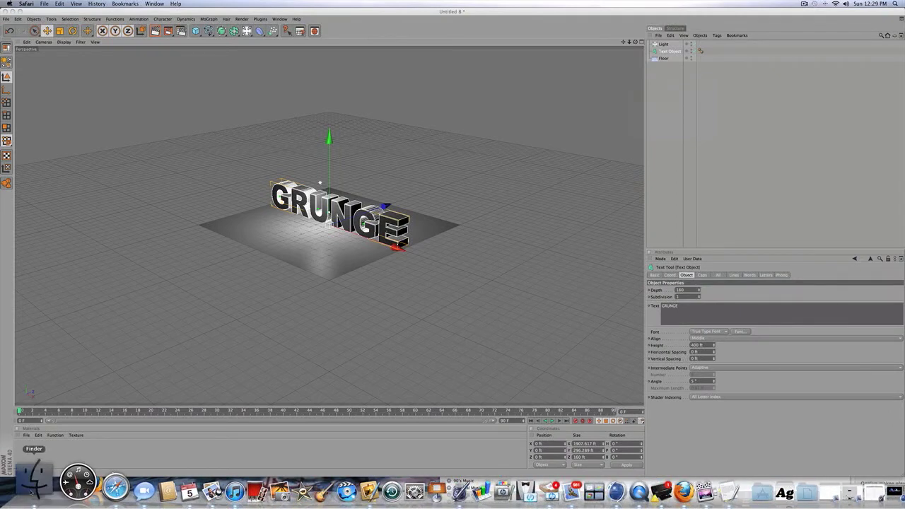
Create a material from the rust texture without copying it, and open its color channel.
{"action": "left_click", "coordinate": [44, 484]}
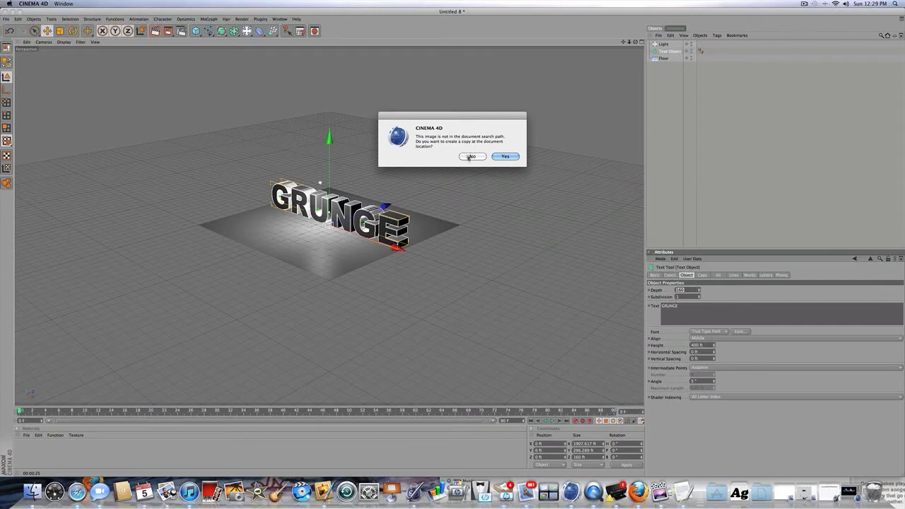
{"action": "left_click", "coordinate": [507, 157]}
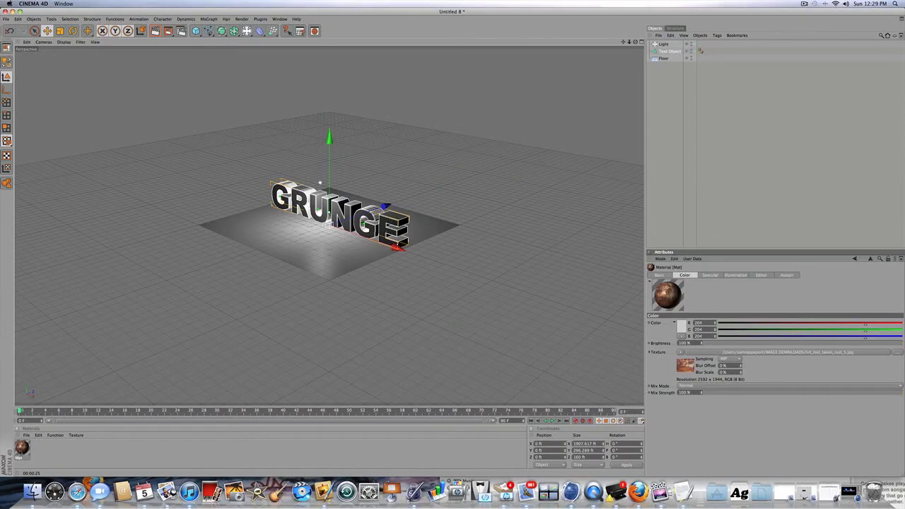
{"action": "double_click", "coordinate": [24, 450]}
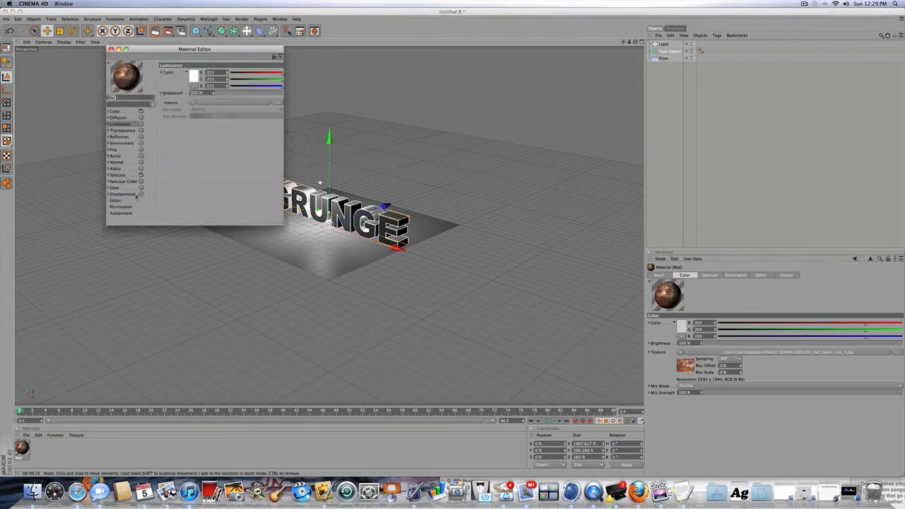
{"action": "left_click", "coordinate": [117, 150]}
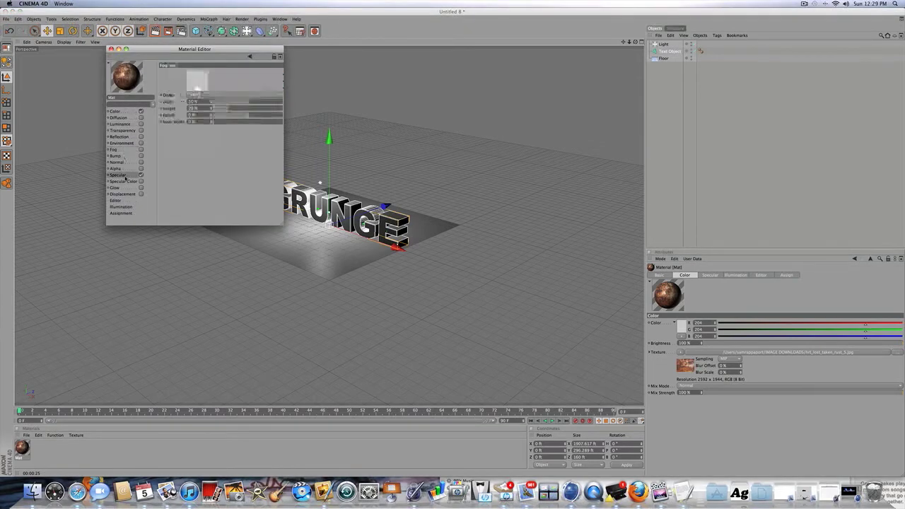
{"action": "left_click", "coordinate": [114, 109]}
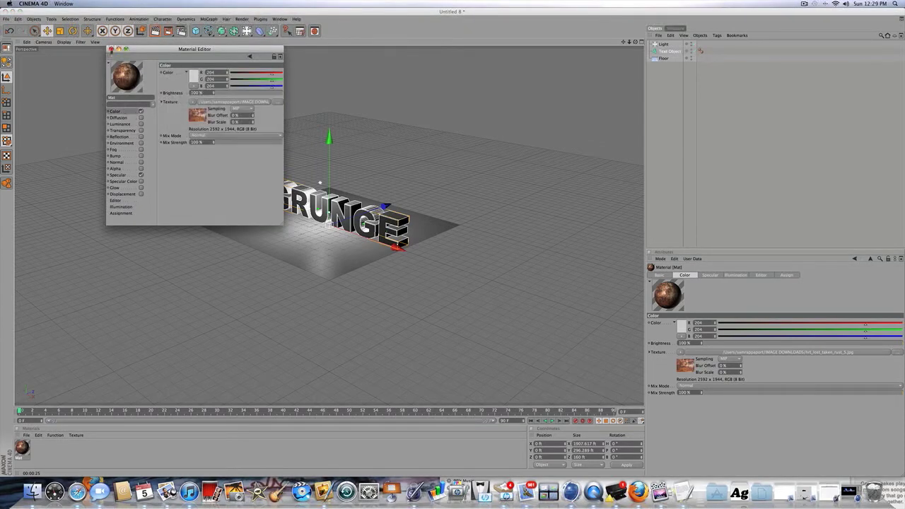
Save the rusty textured material as a user material preset.
{"action": "left_click", "coordinate": [119, 48]}
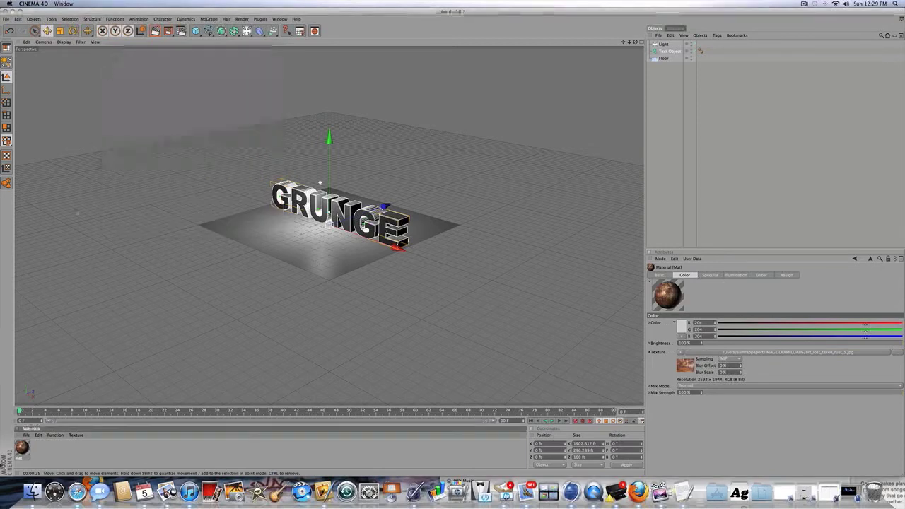
{"action": "left_click", "coordinate": [28, 445]}
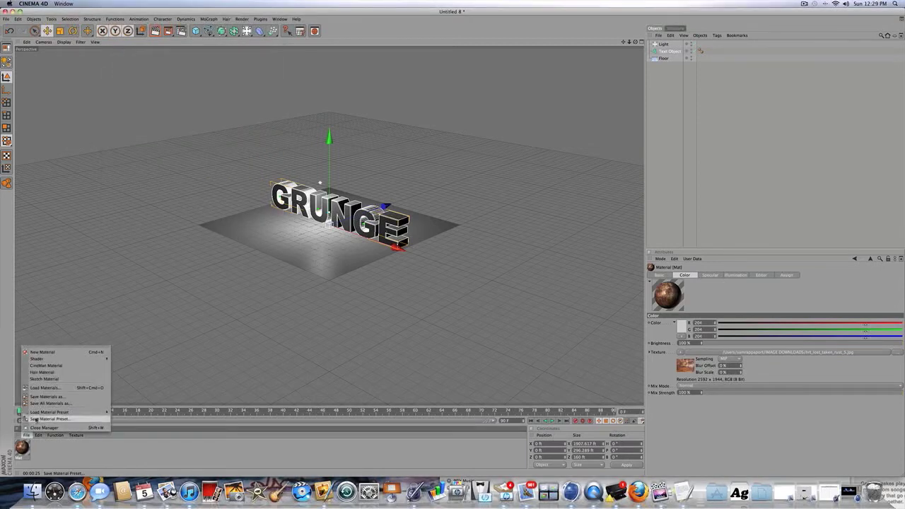
{"action": "left_click", "coordinate": [44, 417]}
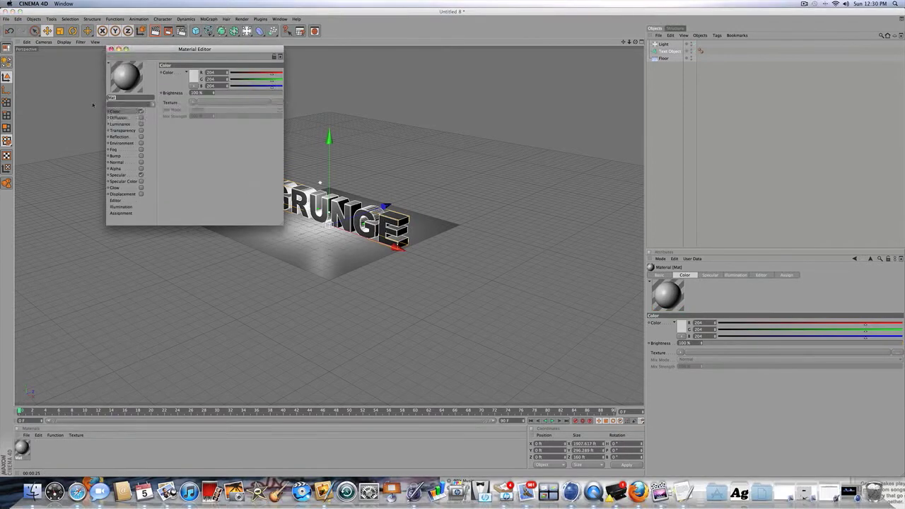
Close the Material Editor.
{"action": "left_click", "coordinate": [107, 49]}
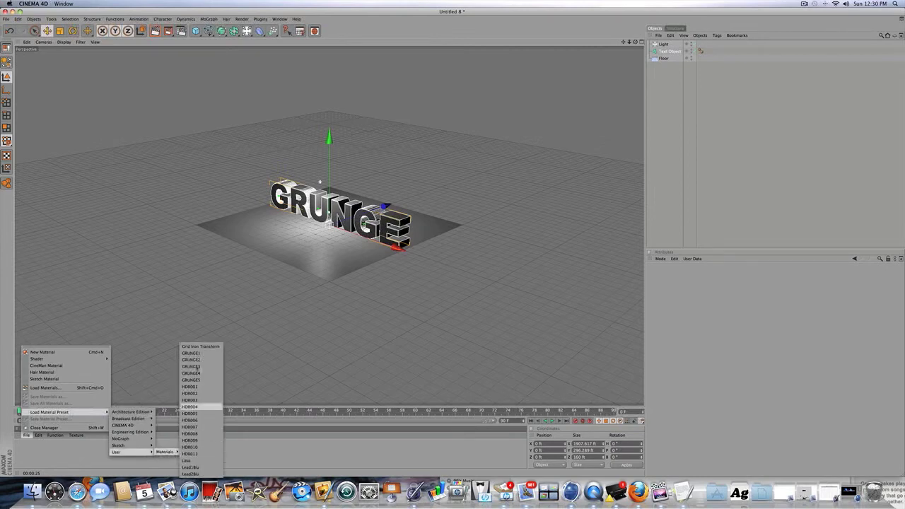
{"action": "mouse_move", "coordinate": [189, 373]}
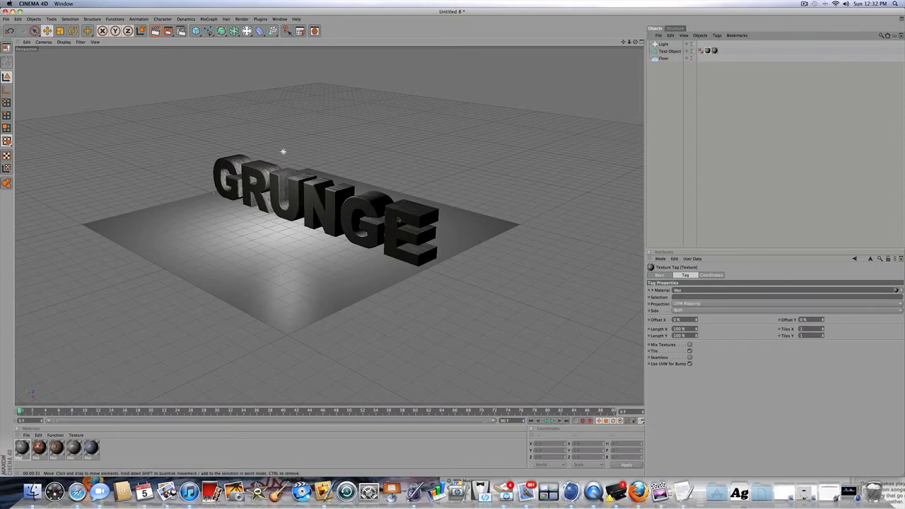
Switch the GRUNGE text texture tag's projection from UVW Mapping to another type.
{"action": "left_click", "coordinate": [786, 303]}
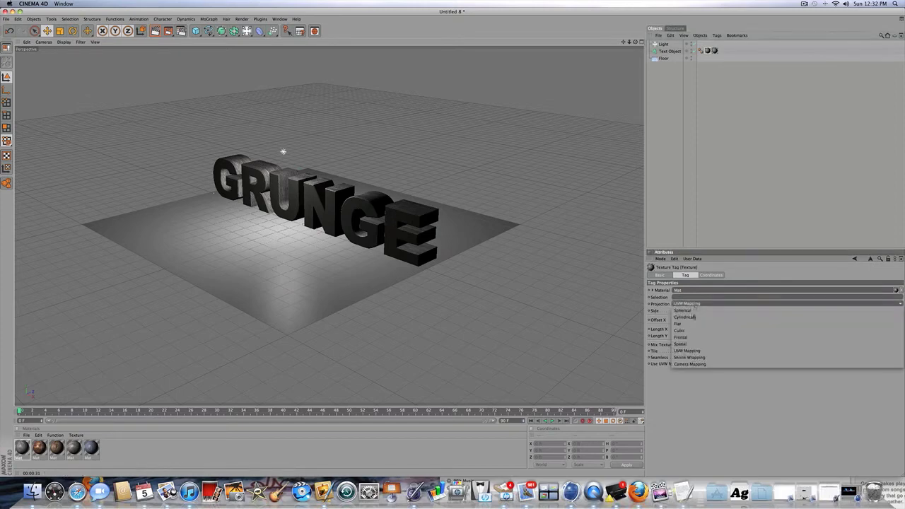
{"action": "left_click", "coordinate": [680, 330]}
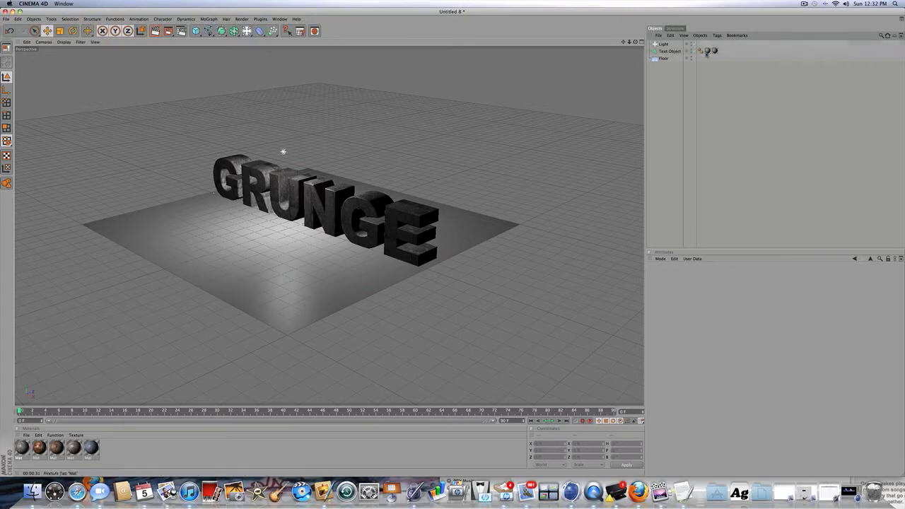
{"action": "left_click", "coordinate": [708, 52]}
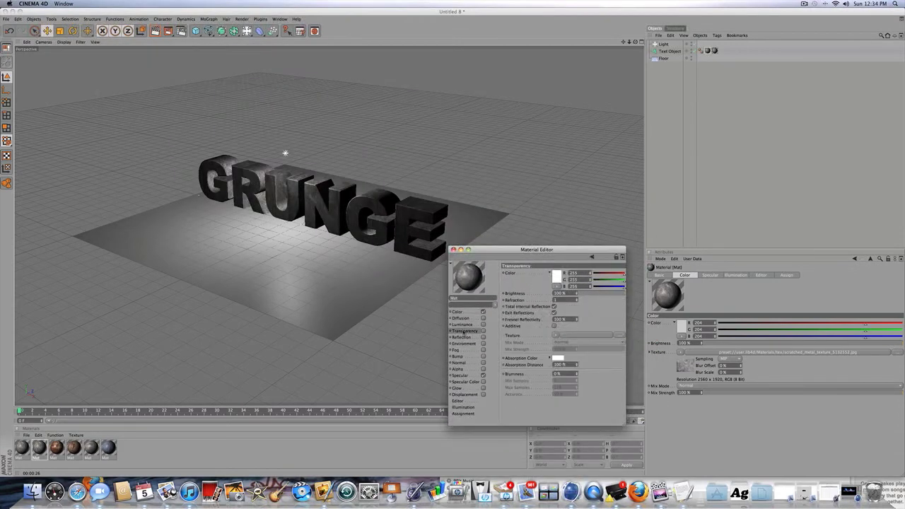
Enable reflection and dimmed luminance on the scratched-metal material, then close its editor.
{"action": "left_click", "coordinate": [457, 324]}
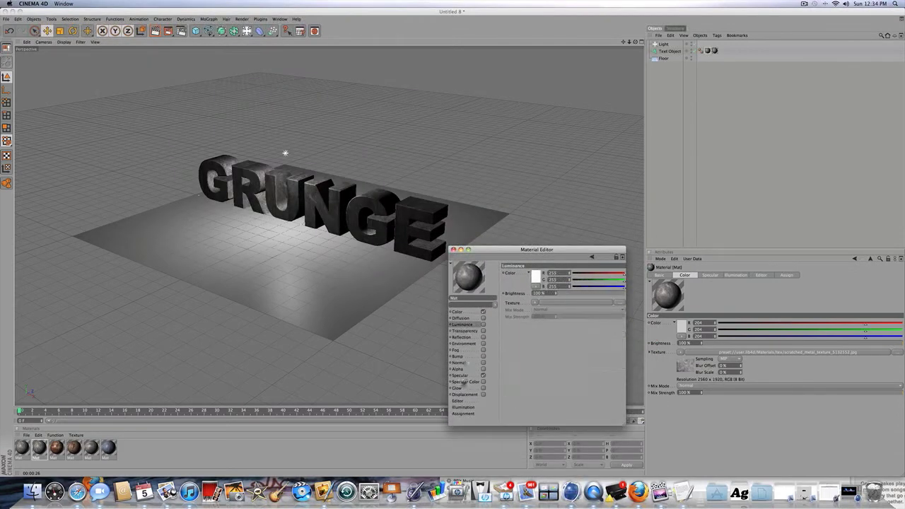
{"action": "left_click", "coordinate": [455, 375]}
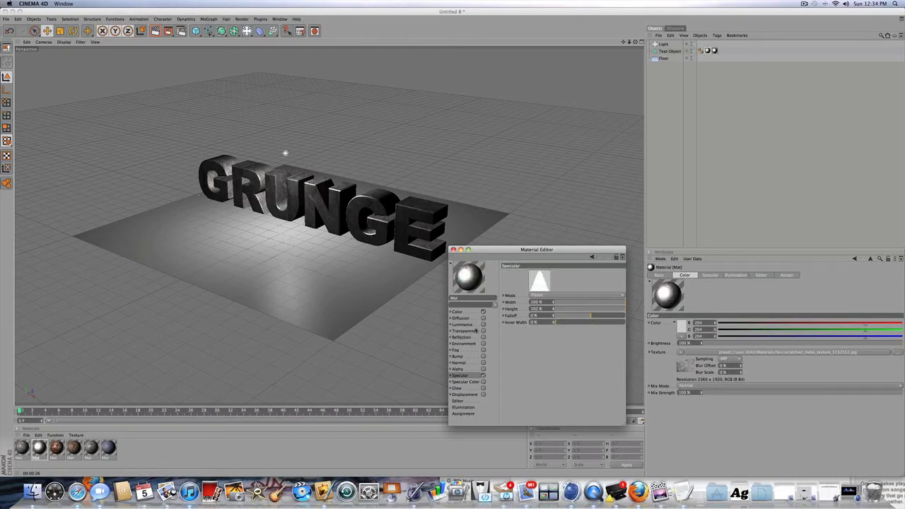
{"action": "left_click", "coordinate": [459, 338]}
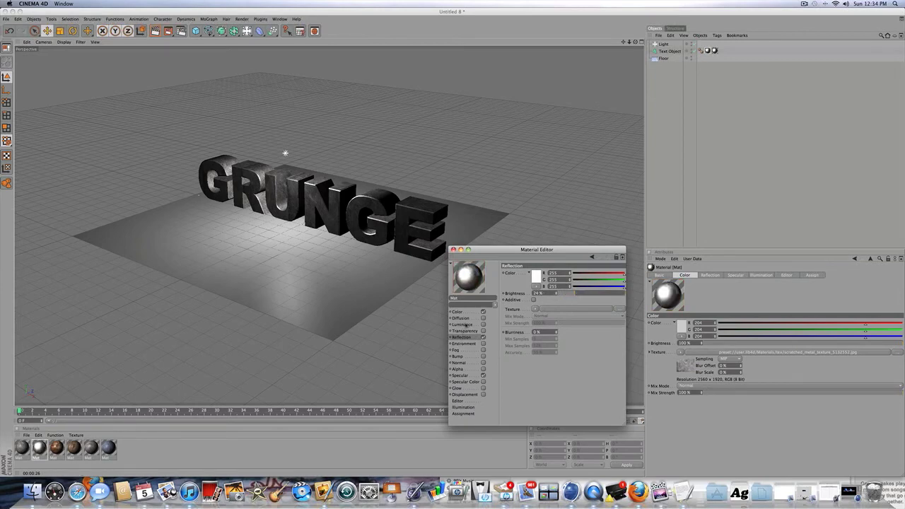
{"action": "left_click", "coordinate": [457, 324]}
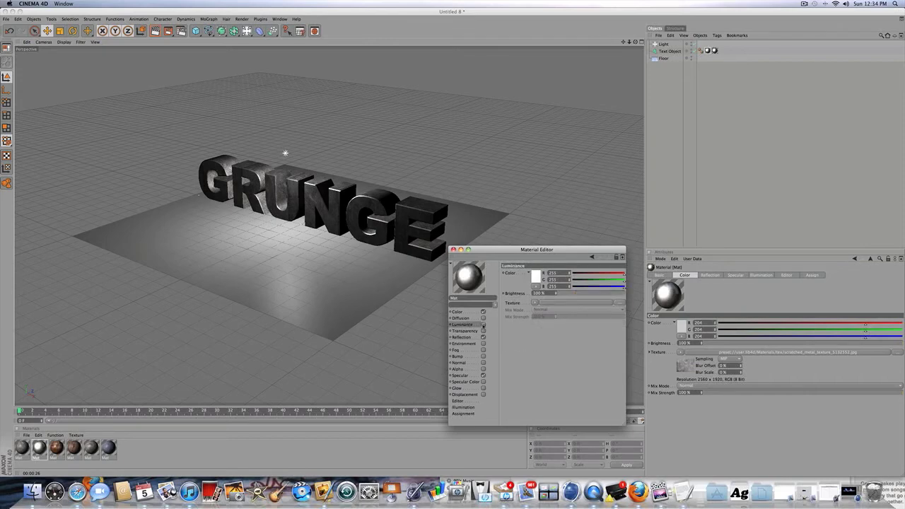
{"action": "left_click_drag", "start_coordinate": [623, 294], "coordinate": [570, 294]}
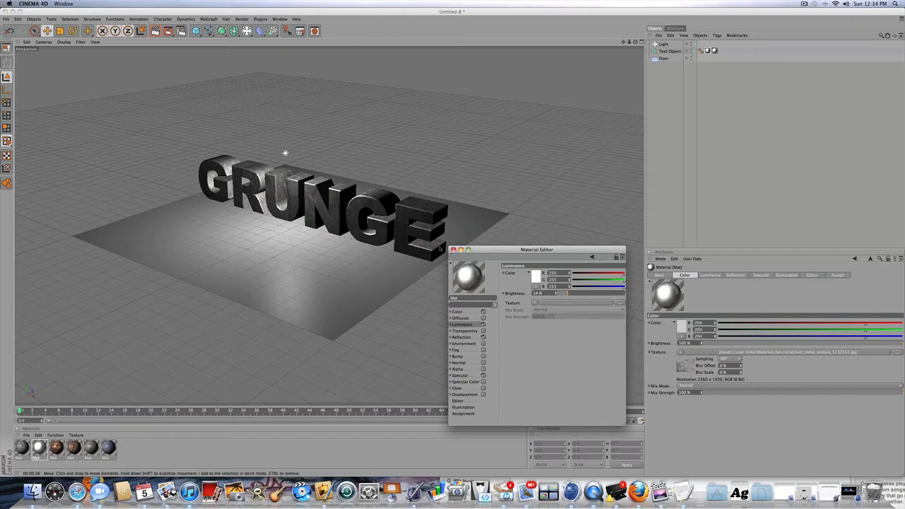
{"action": "left_click", "coordinate": [456, 249]}
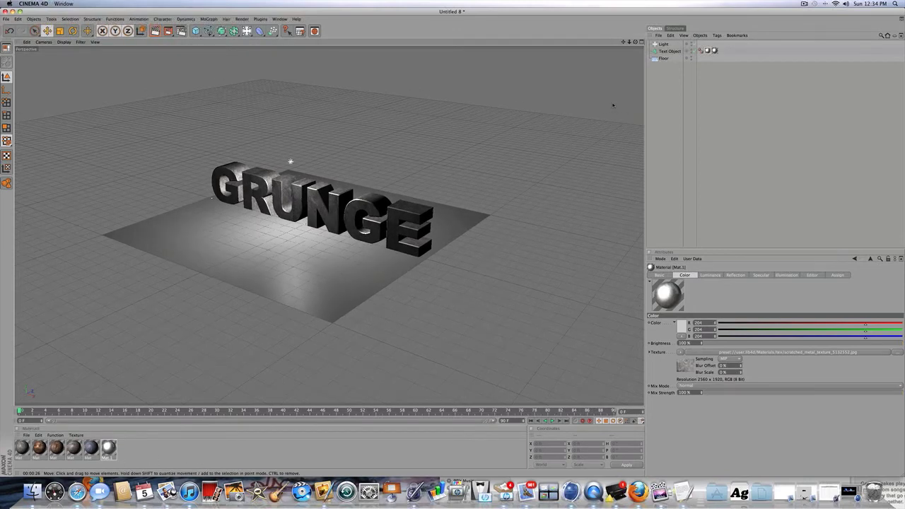
{"action": "mouse_move", "coordinate": [609, 111]}
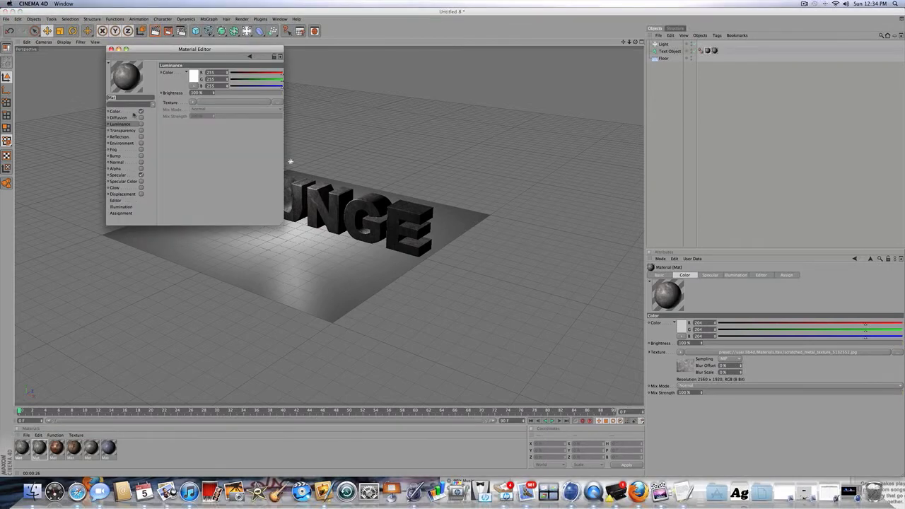
Turn on reflection for the other grunge material at low brightness.
{"action": "left_click", "coordinate": [117, 174]}
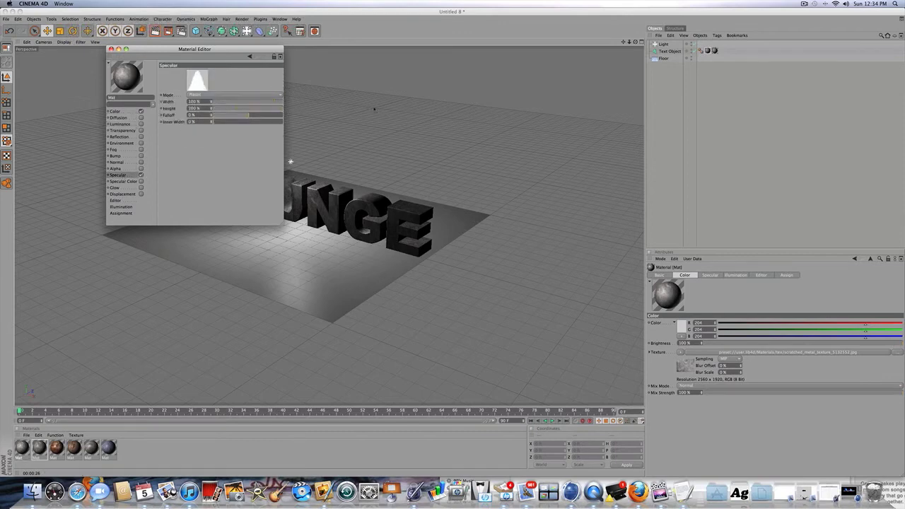
{"action": "left_click", "coordinate": [120, 137]}
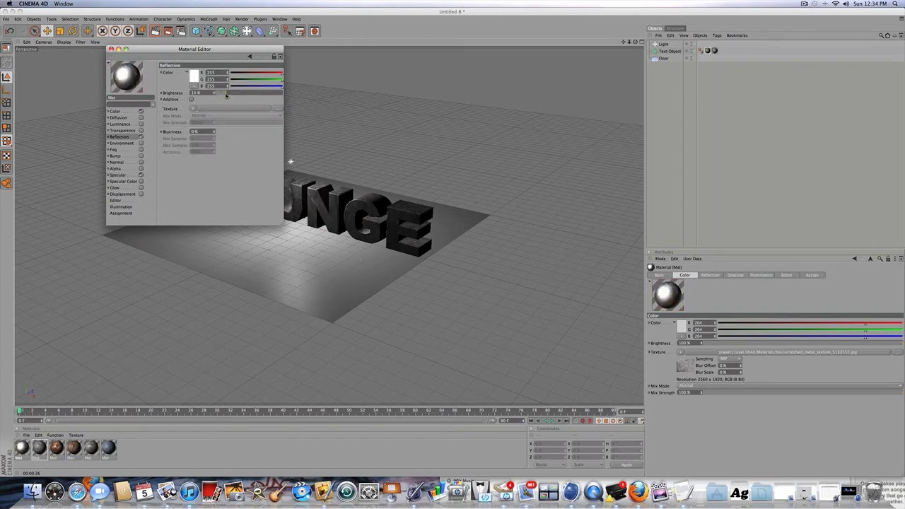
{"action": "left_click", "coordinate": [119, 124]}
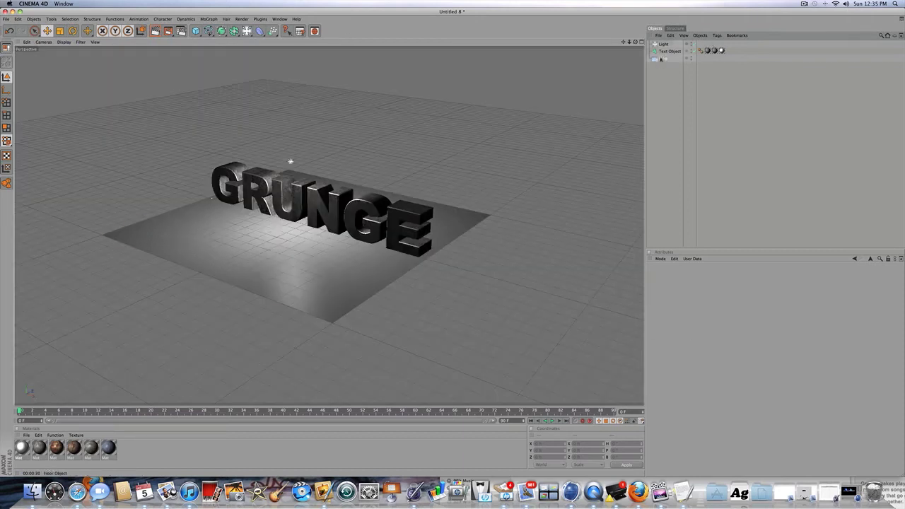
Apply the weathered grunge material to the Floor object beneath the GRUNGE text.
{"action": "left_click", "coordinate": [668, 59]}
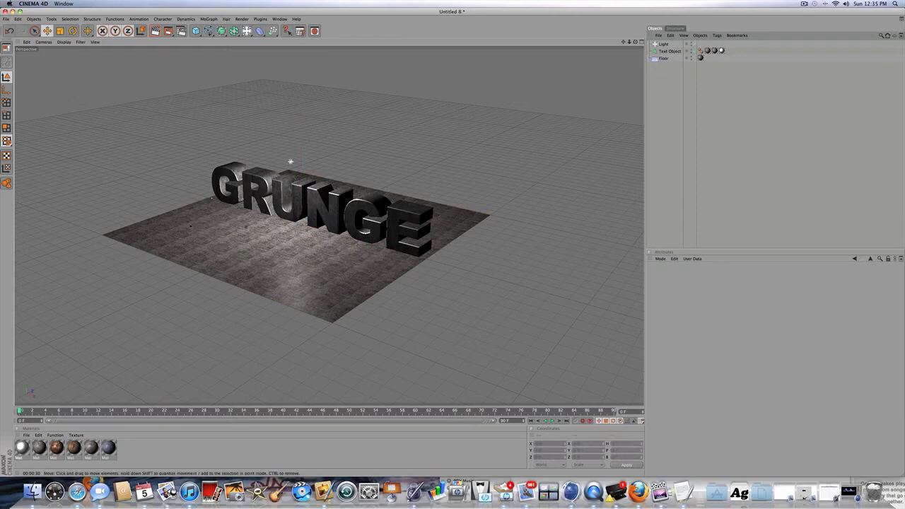
{"action": "left_click", "coordinate": [663, 58]}
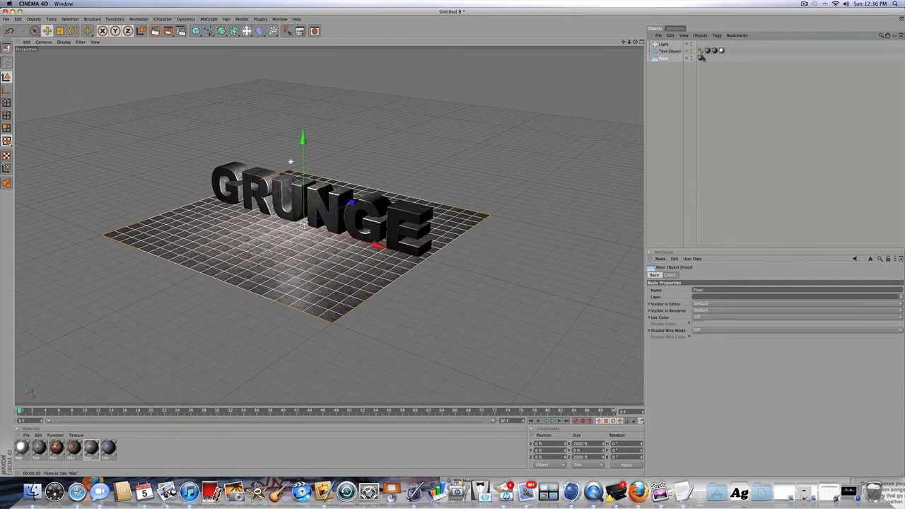
{"action": "left_click", "coordinate": [703, 60]}
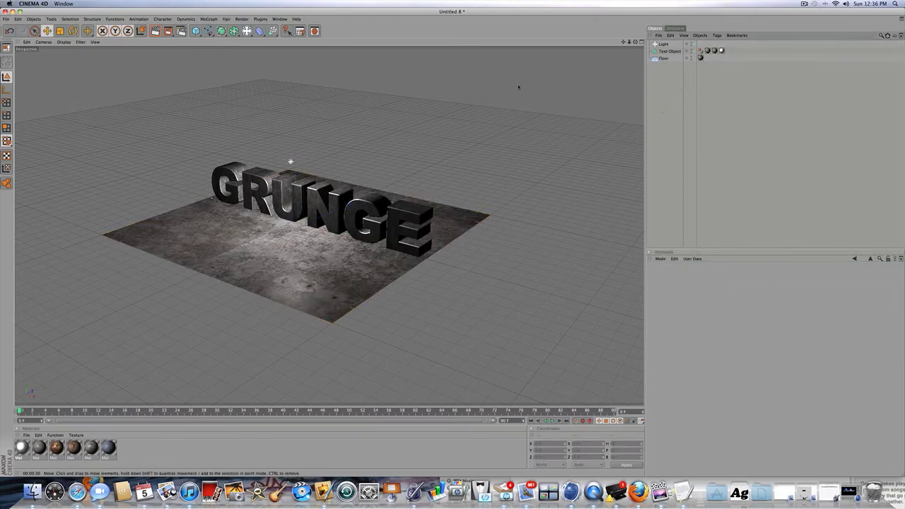
{"action": "left_click", "coordinate": [661, 51]}
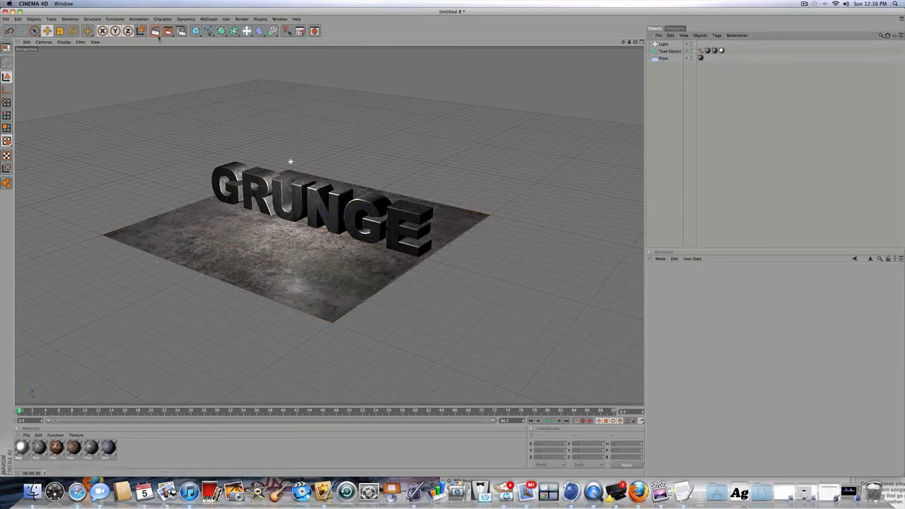
Enable Tile on the floor's texture tag, adjust the tiling, then select the Floor object.
{"action": "left_click", "coordinate": [149, 31]}
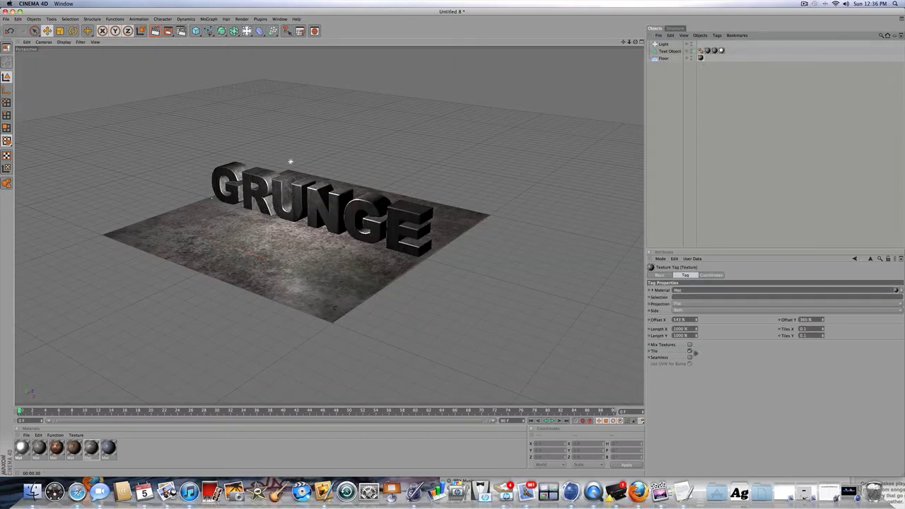
{"action": "left_click", "coordinate": [689, 351]}
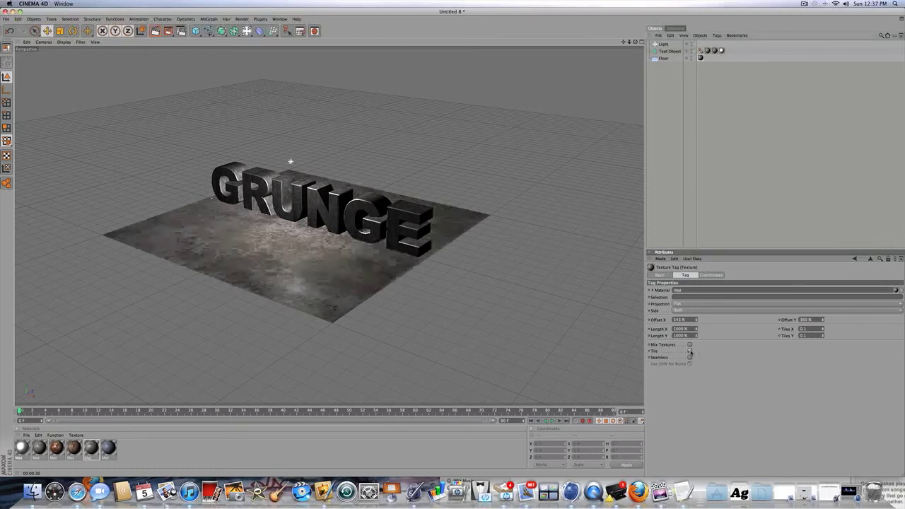
{"action": "left_click", "coordinate": [689, 354]}
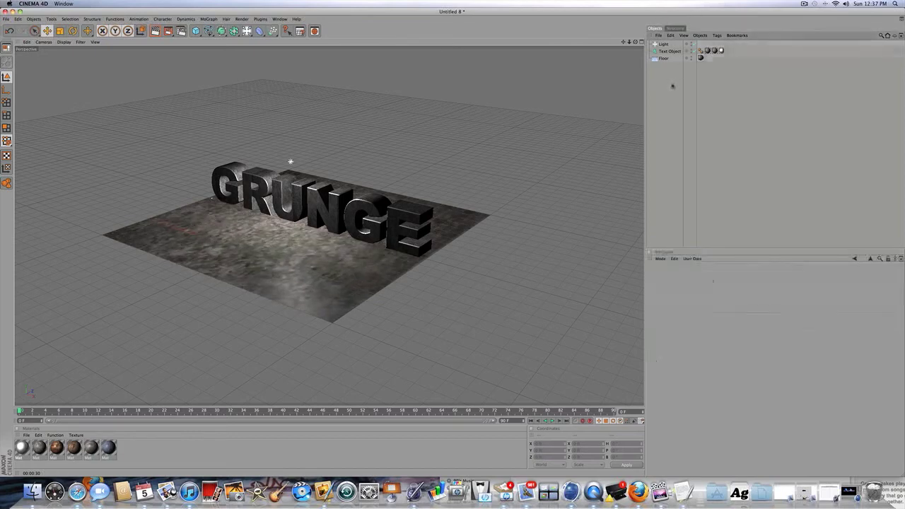
{"action": "left_click", "coordinate": [170, 33]}
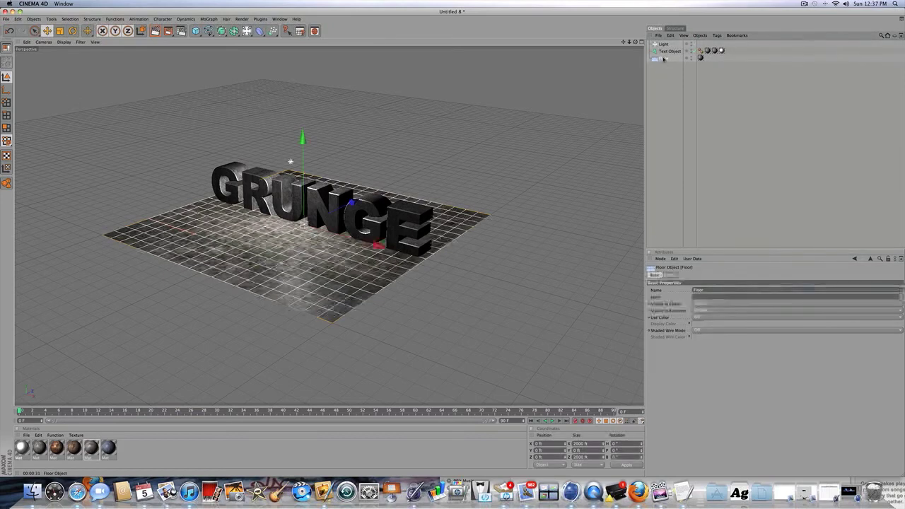
Give the floor material's Color channel a blue-gray tint in Multiply mix mode.
{"action": "left_click", "coordinate": [661, 45]}
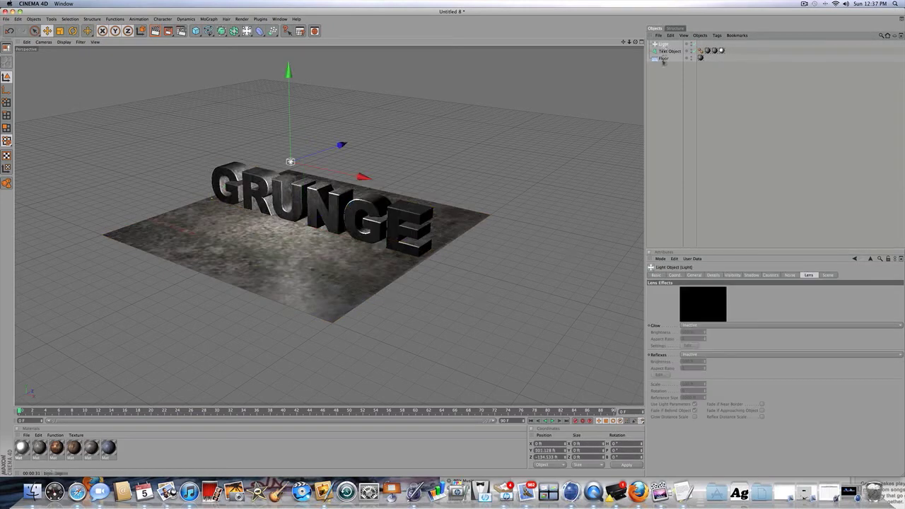
{"action": "left_click", "coordinate": [661, 58]}
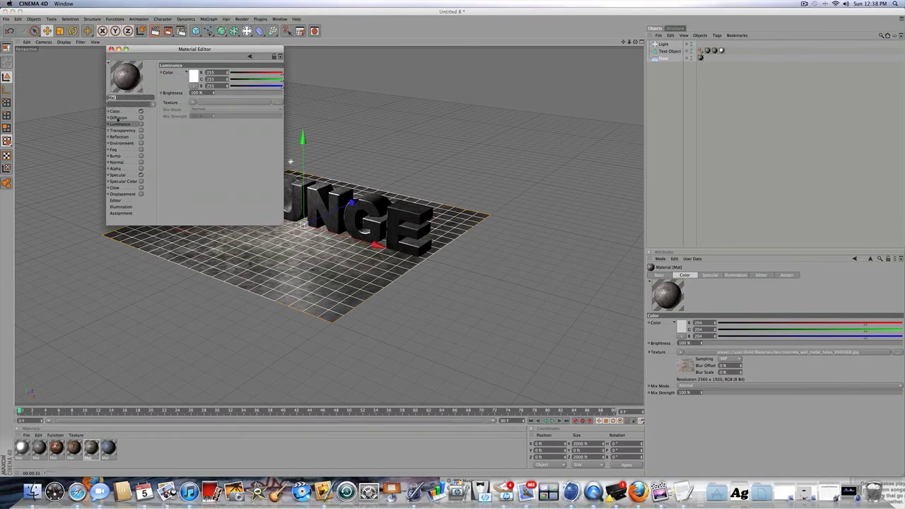
{"action": "left_click", "coordinate": [115, 110]}
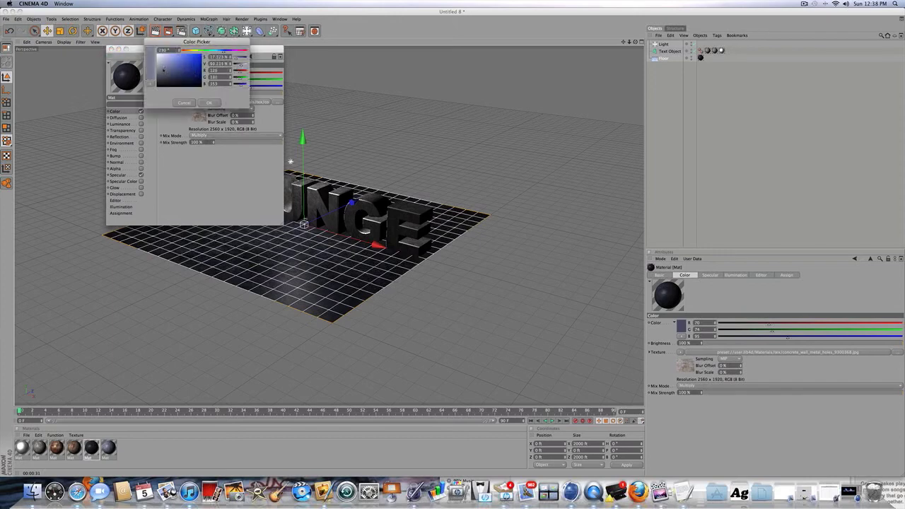
{"action": "left_click", "coordinate": [210, 103]}
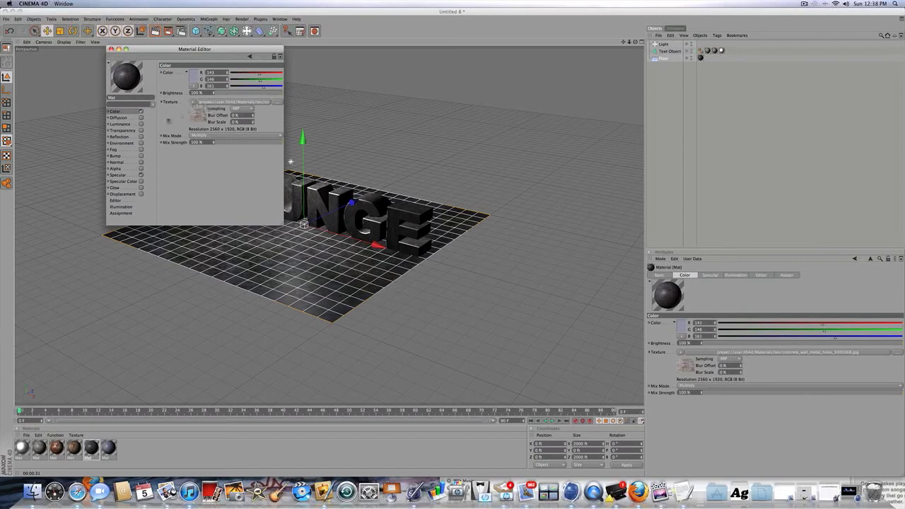
{"action": "left_click", "coordinate": [118, 117]}
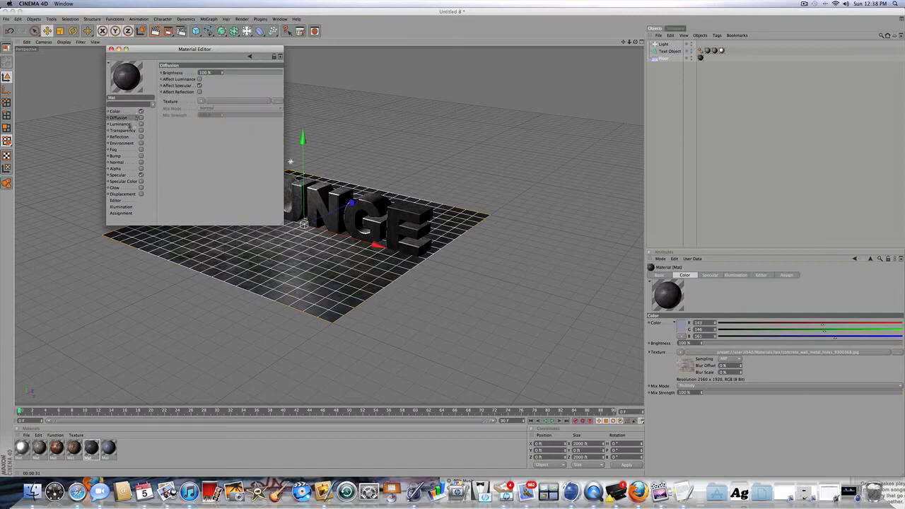
Try a red Luminance on the floor material, then turn it off and enable Transparency.
{"action": "left_click", "coordinate": [119, 123]}
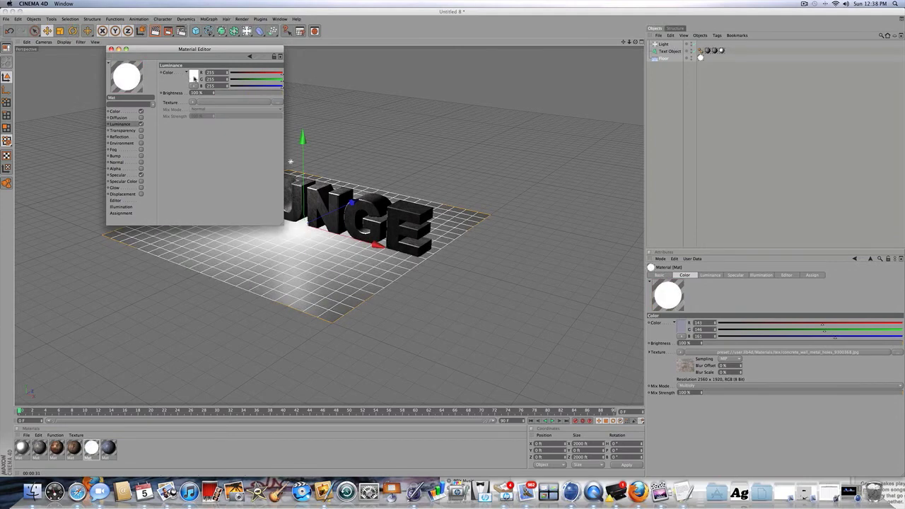
{"action": "left_click", "coordinate": [192, 73]}
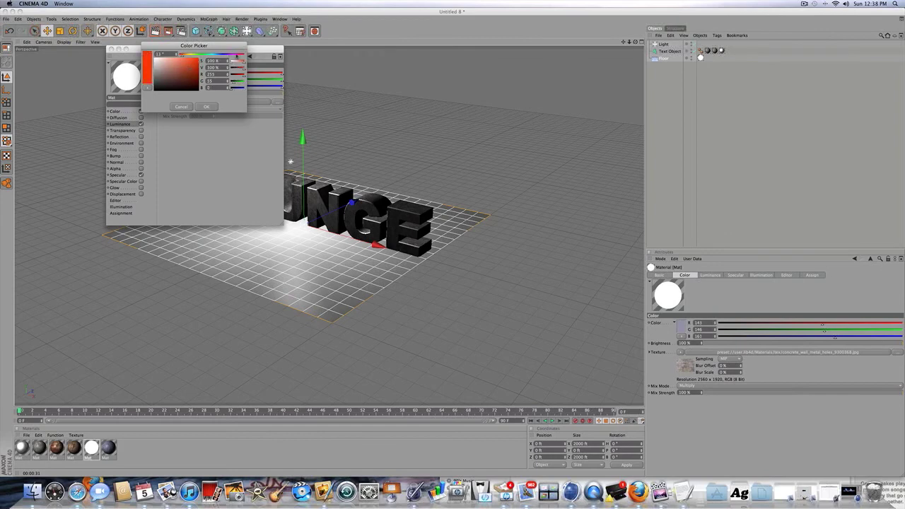
{"action": "left_click", "coordinate": [206, 106]}
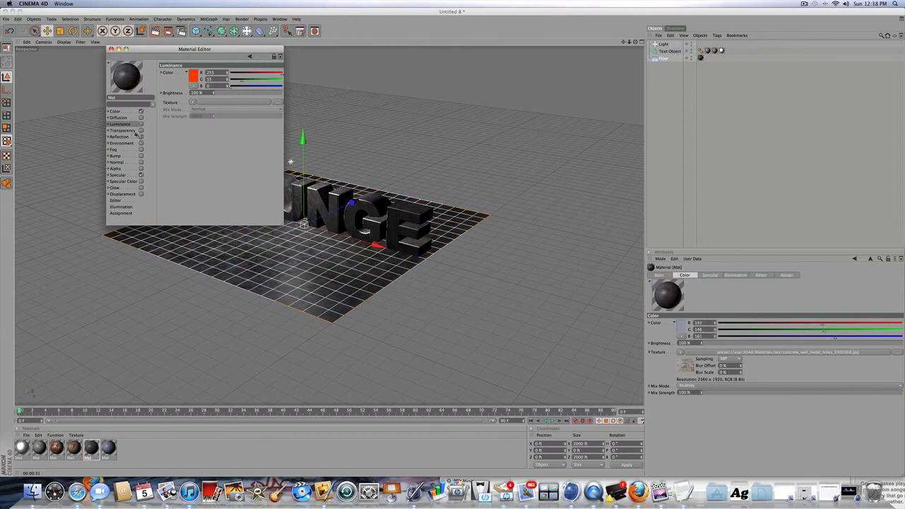
{"action": "left_click", "coordinate": [122, 130]}
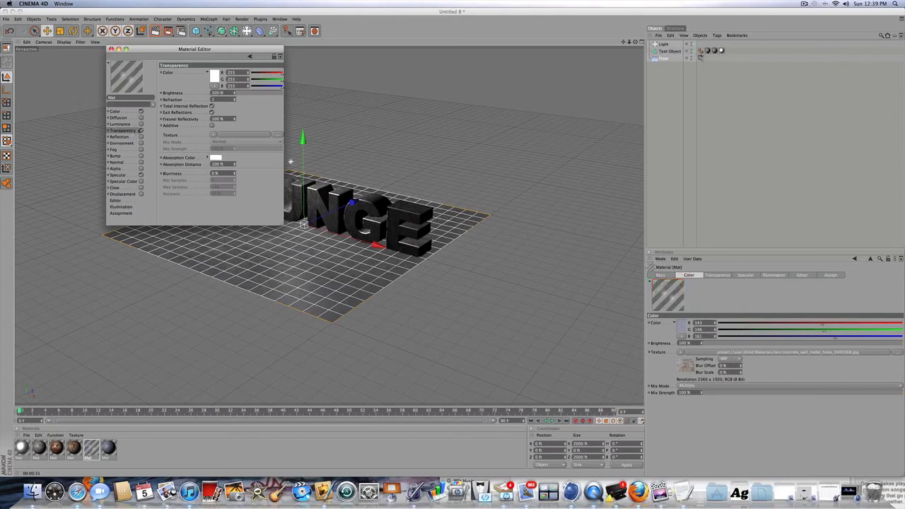
Disable Transparency and load a Fresnel texture into Reflection at 100% brightness.
{"action": "left_click", "coordinate": [118, 137]}
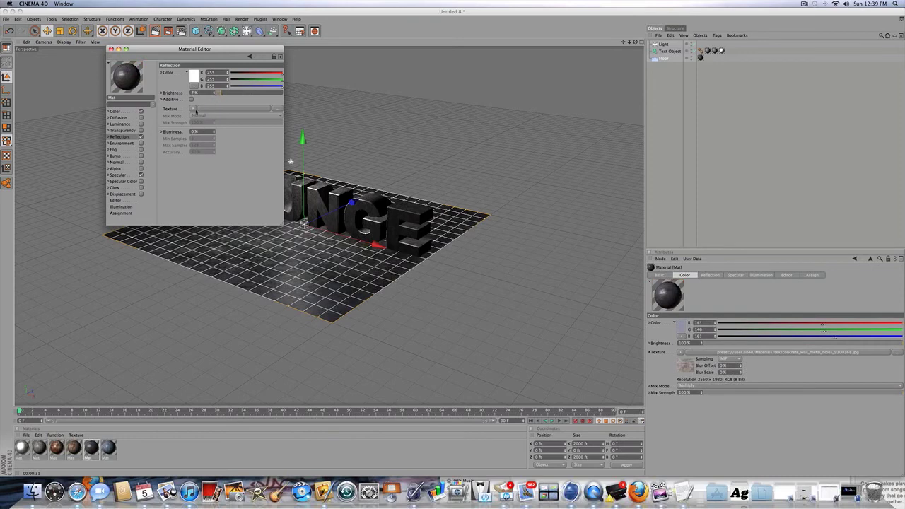
{"action": "left_click", "coordinate": [192, 109]}
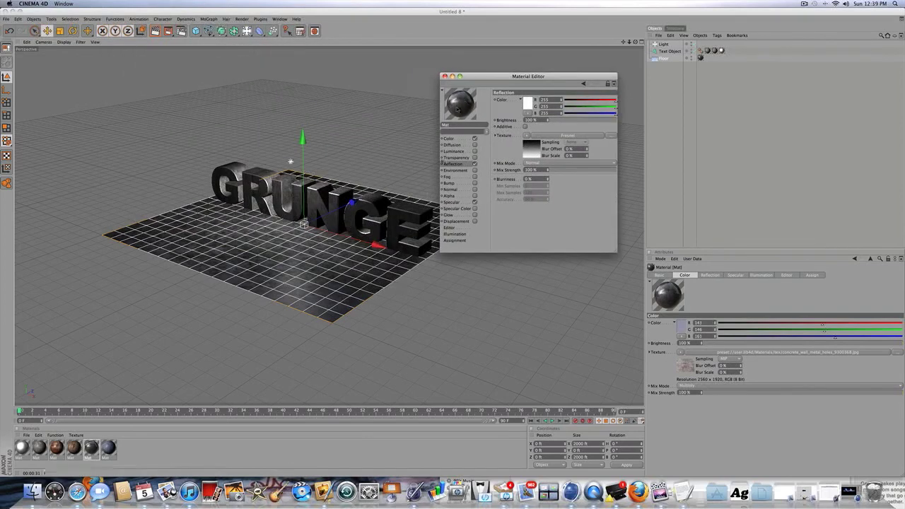
{"action": "left_click", "coordinate": [447, 190]}
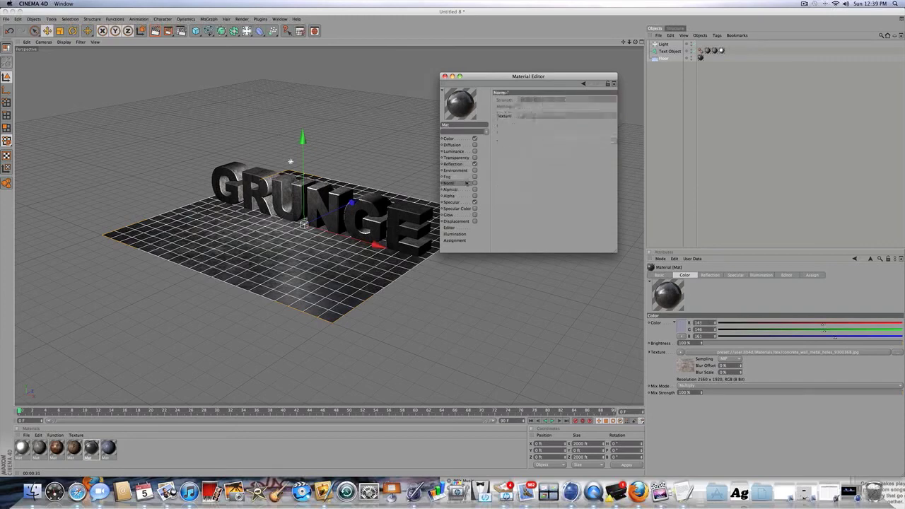
Enable the floor material's Bump channel with a Noise texture.
{"action": "left_click", "coordinate": [449, 183]}
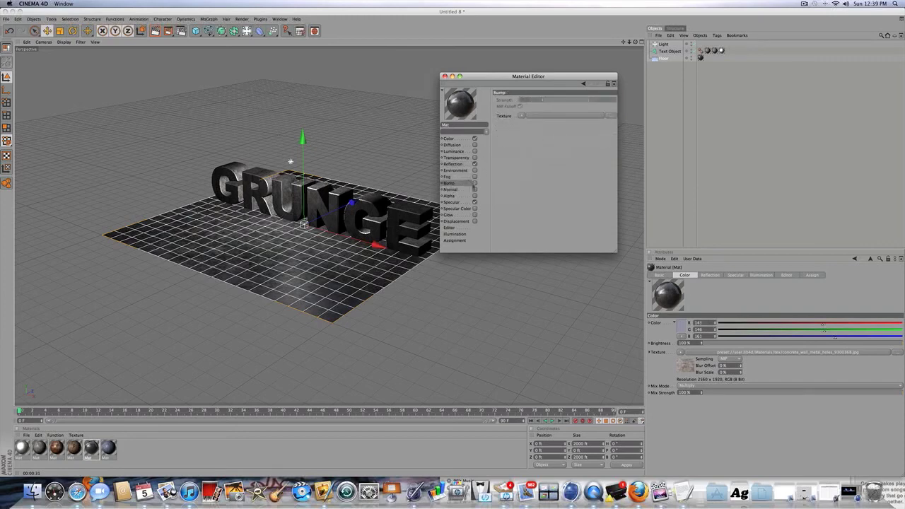
{"action": "left_click", "coordinate": [533, 115]}
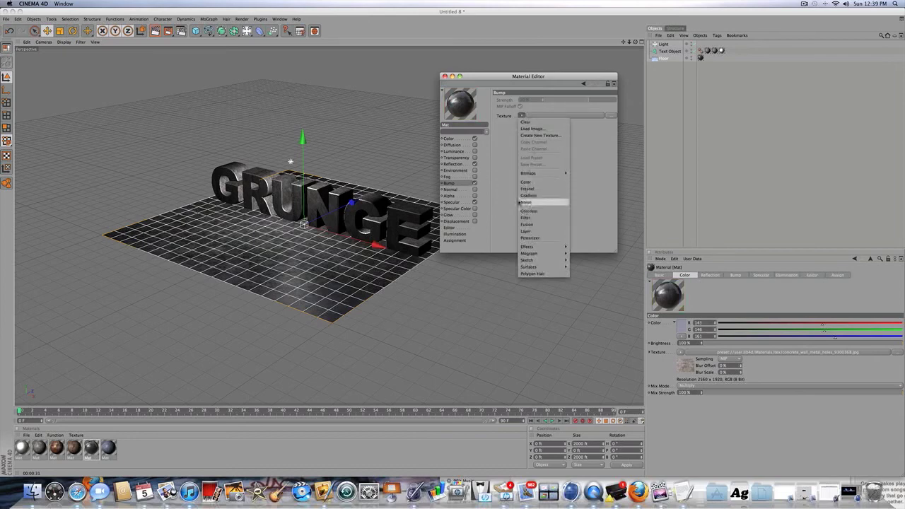
{"action": "left_click", "coordinate": [527, 203]}
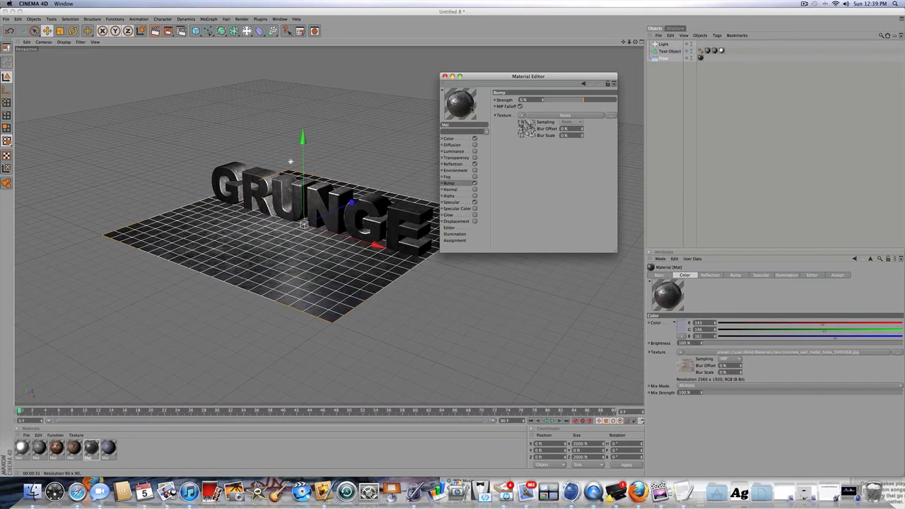
Review the Alpha, Specular and Reflection channel settings.
{"action": "left_click", "coordinate": [444, 196]}
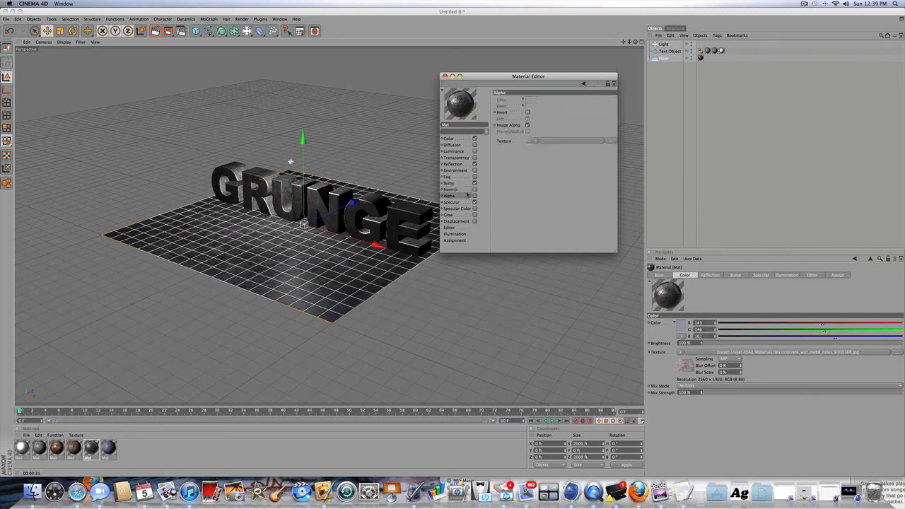
{"action": "left_click", "coordinate": [452, 202]}
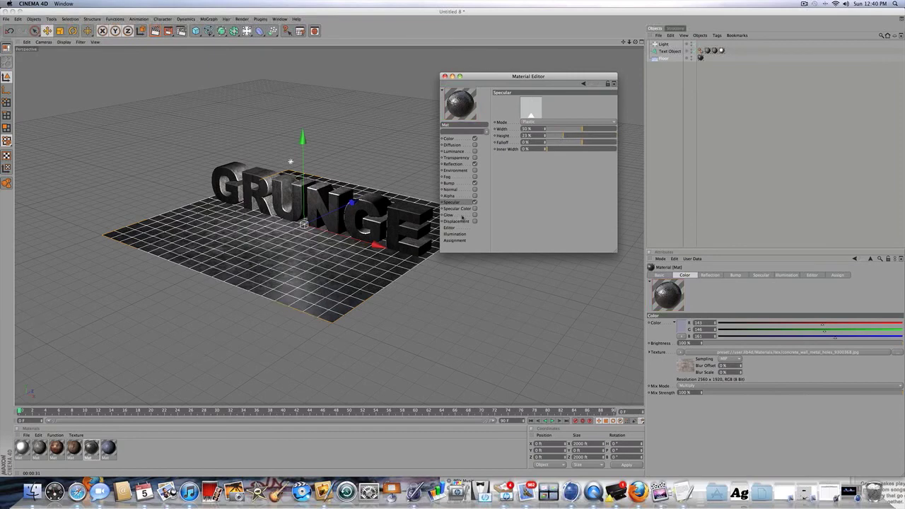
{"action": "left_click", "coordinate": [455, 164]}
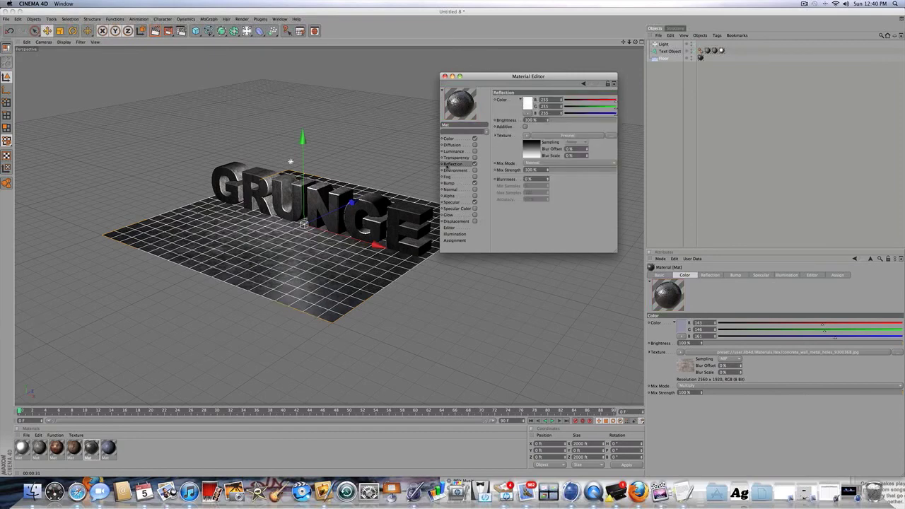